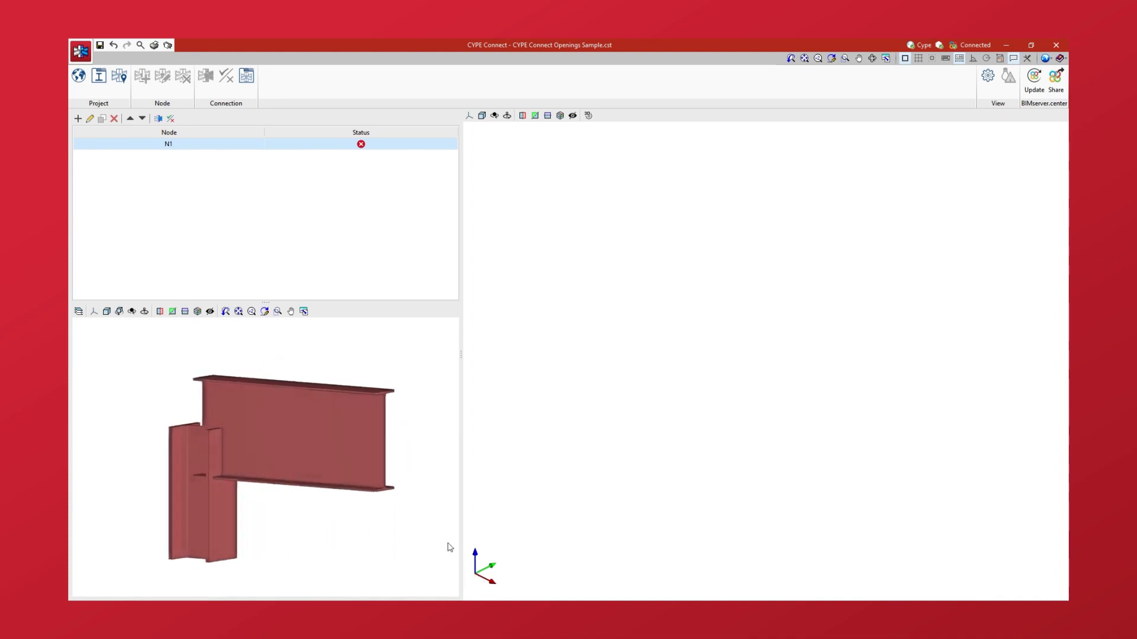
pyautogui.moveTo(214, 204)
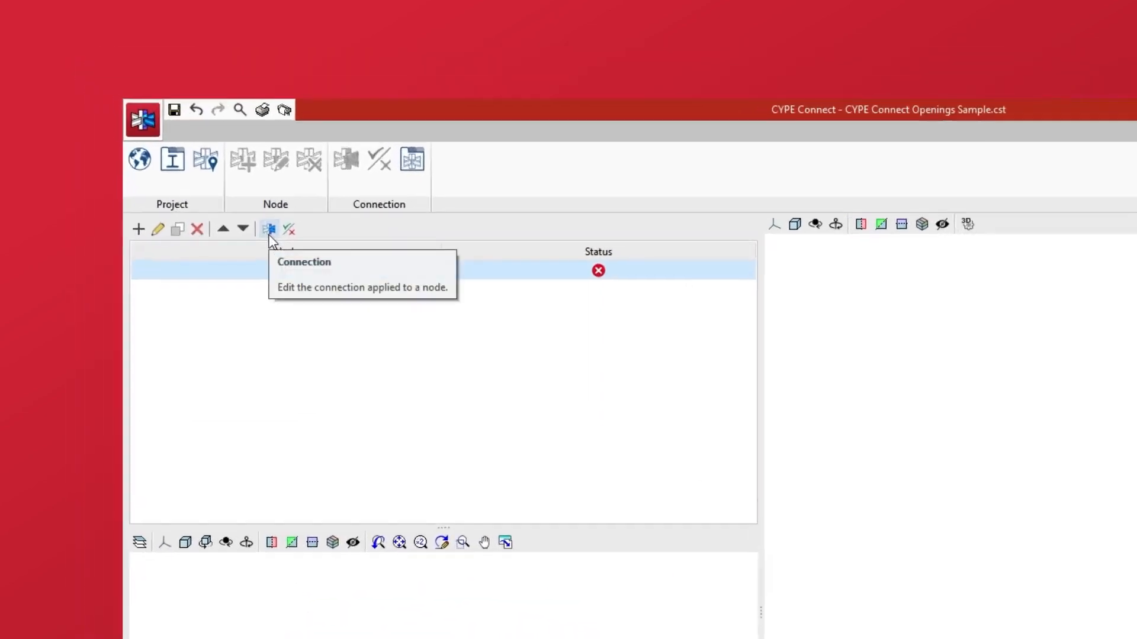
# Edit node N1's connection, showing FRONT1, PLATE1 and ADJUSTMENT1 with clash errors
pyautogui.click(269, 229)
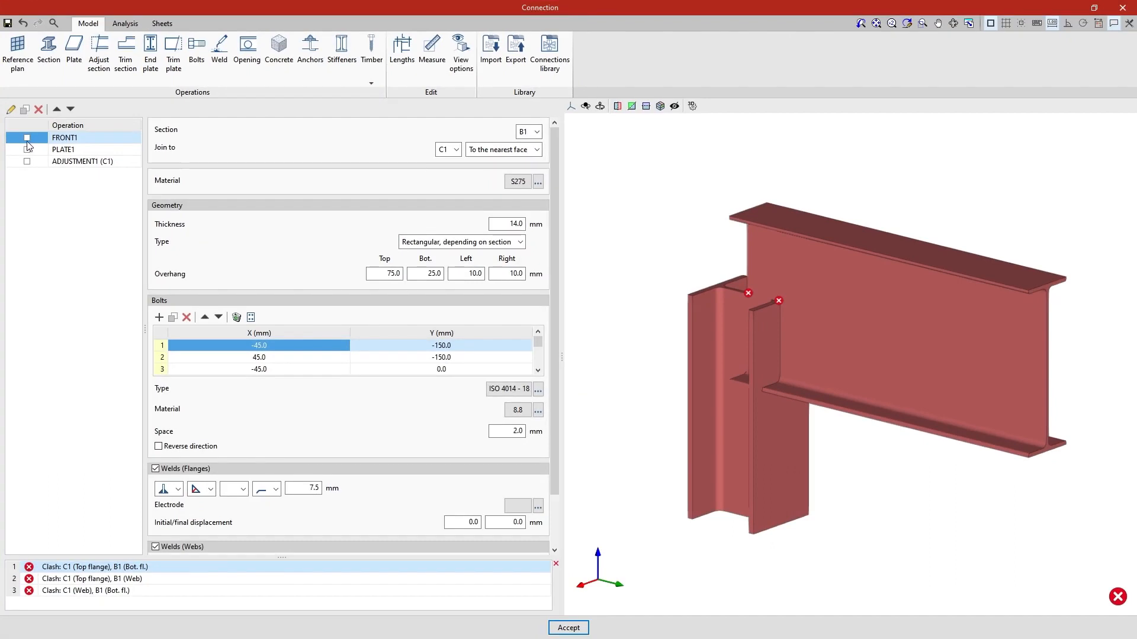
# Enable FRONT1, PLATE1 and ADJUSTMENT1 (C1) so beam B1 bolts to column C1
pyautogui.click(27, 138)
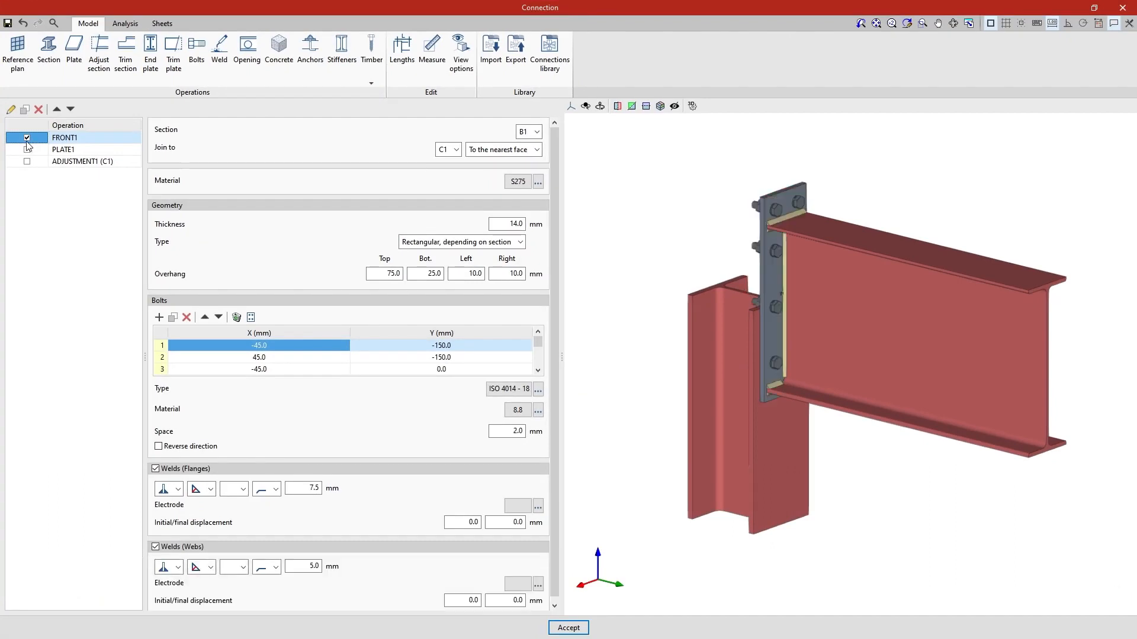
pyautogui.click(64, 149)
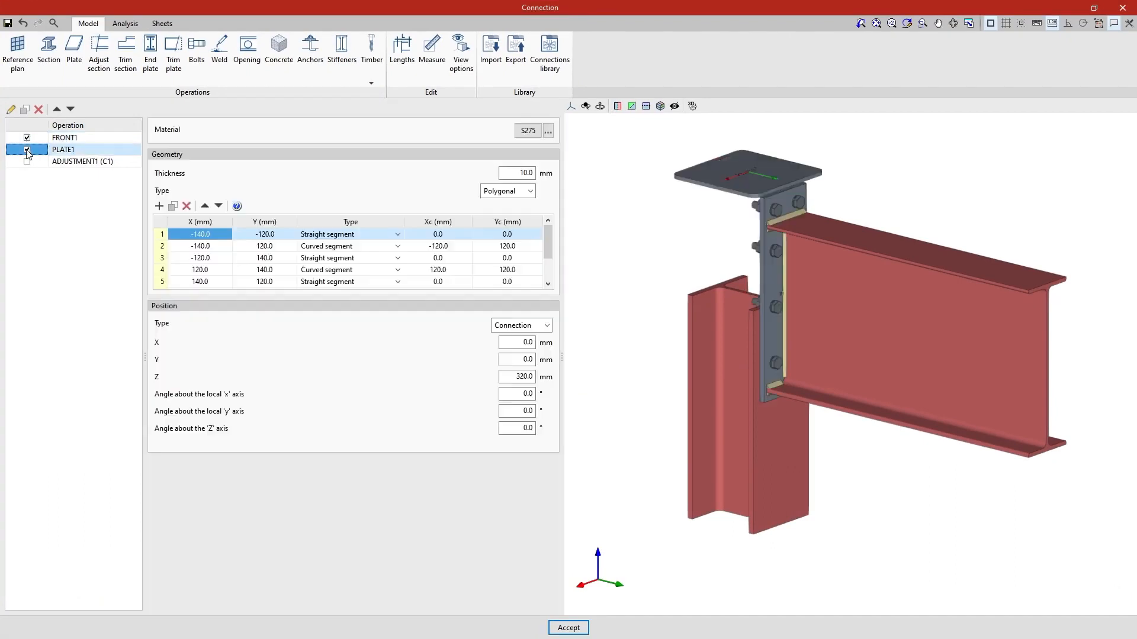
pyautogui.click(27, 149)
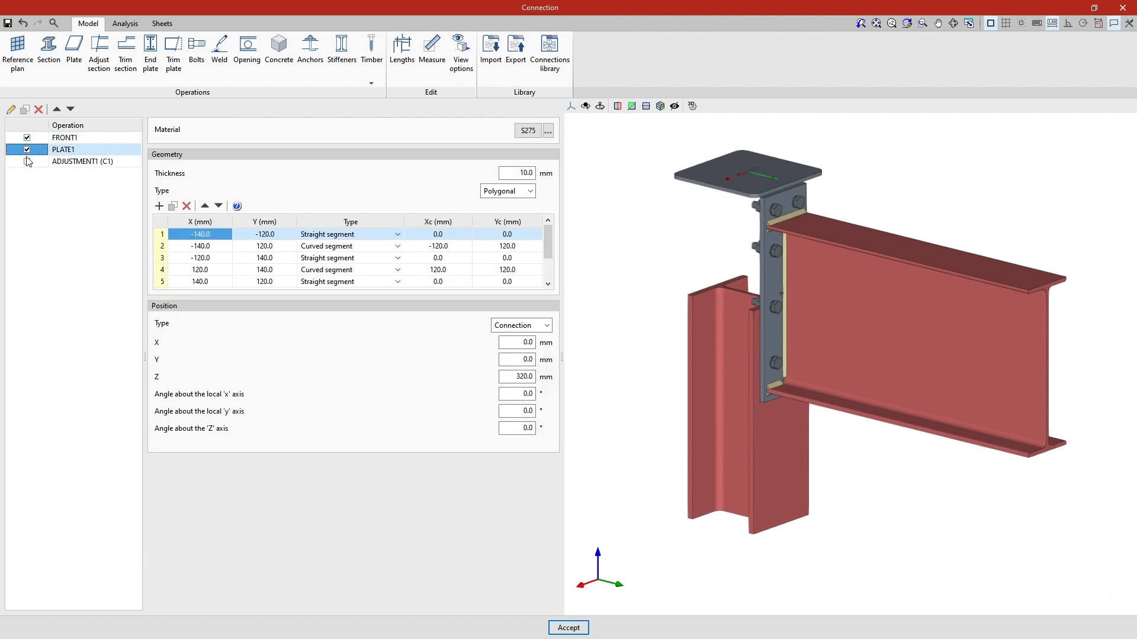
pyautogui.click(81, 161)
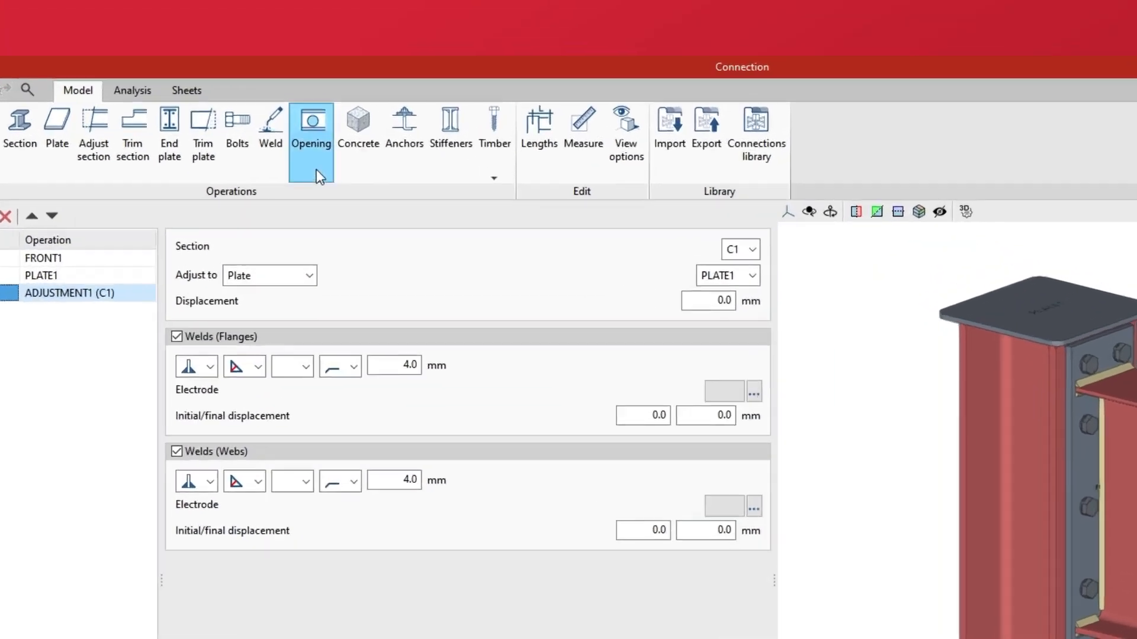
# Add OPENING1 as a 50 mm circular opening on the web of section B1
pyautogui.click(311, 121)
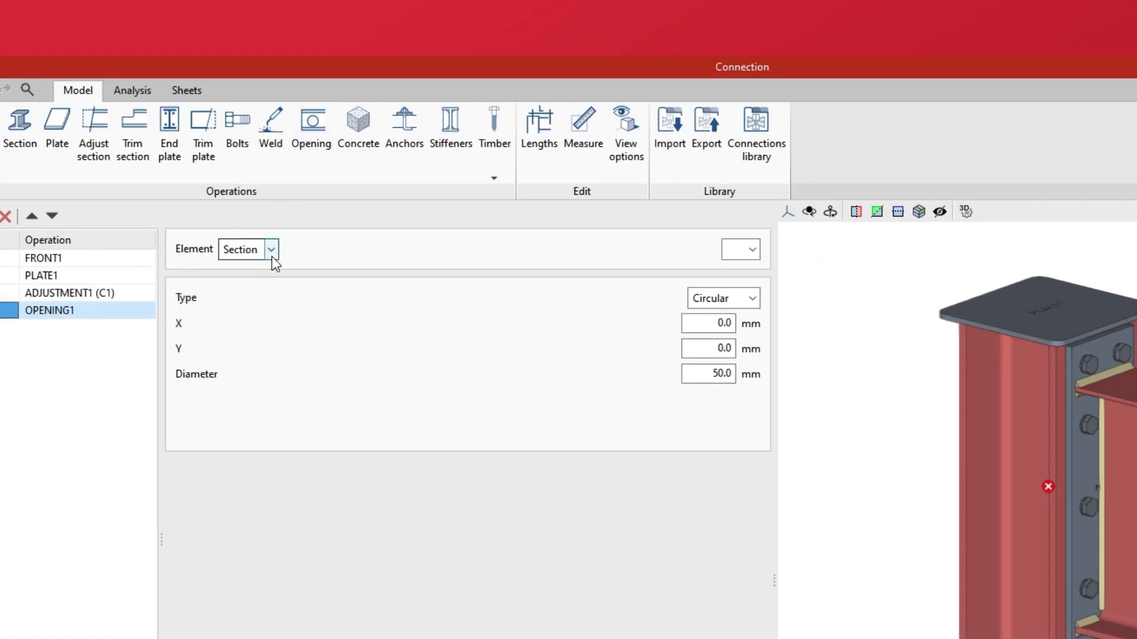
pyautogui.click(270, 250)
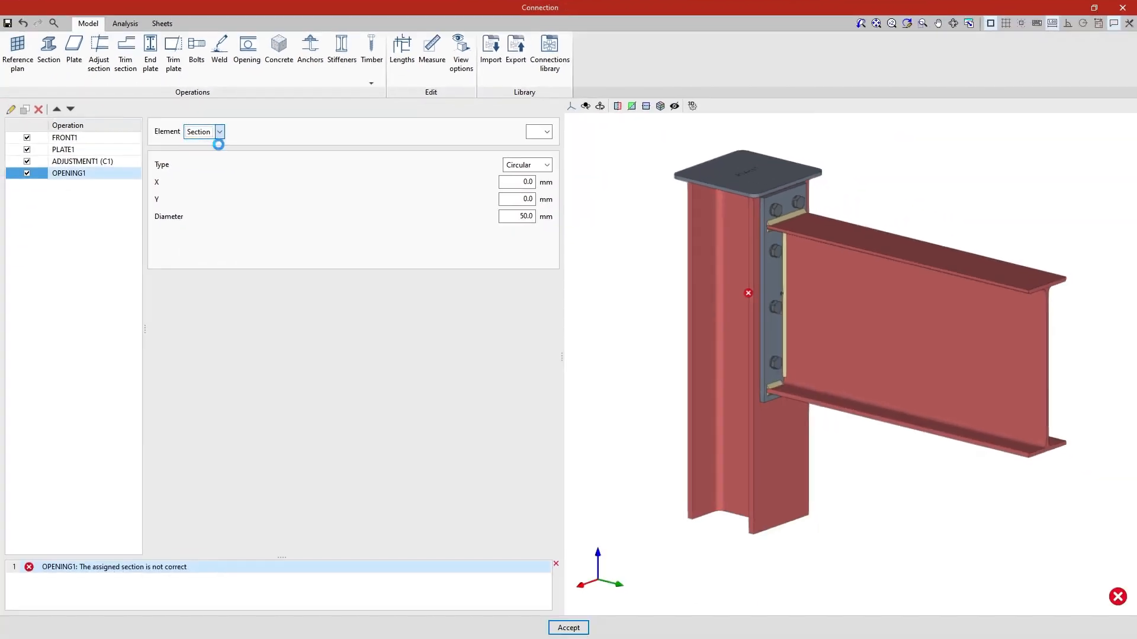
pyautogui.click(545, 131)
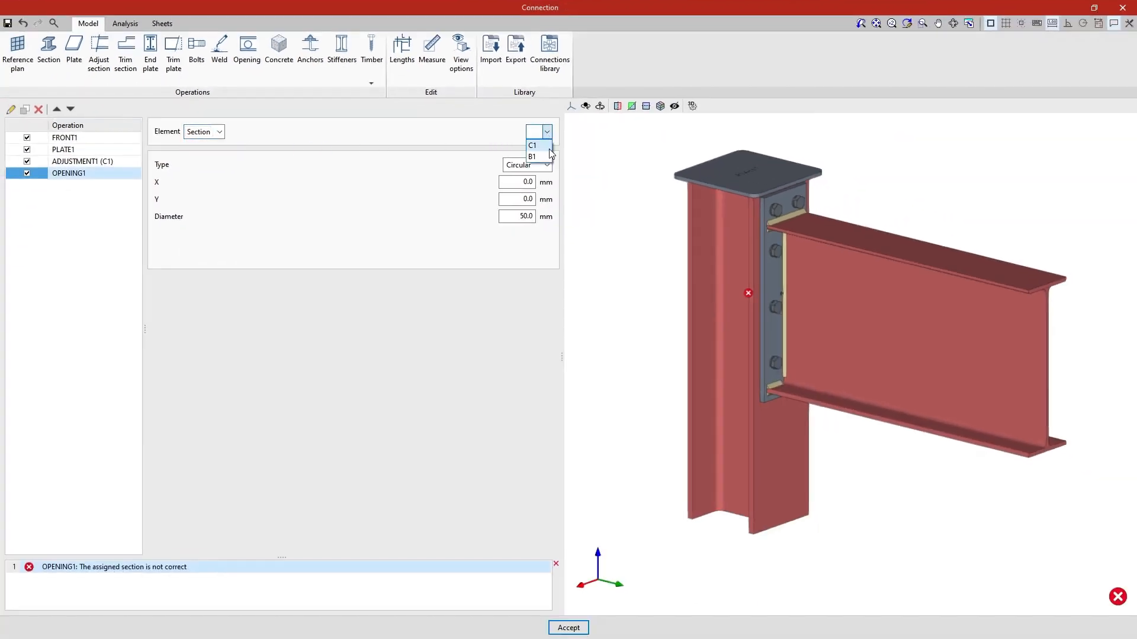
pyautogui.click(533, 156)
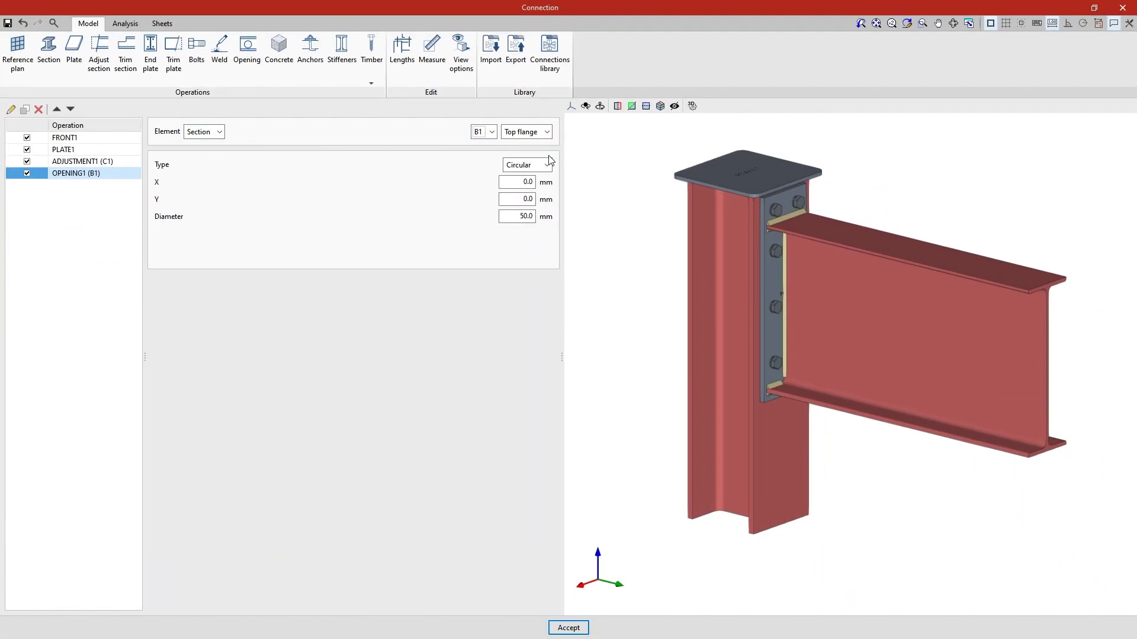
pyautogui.click(547, 132)
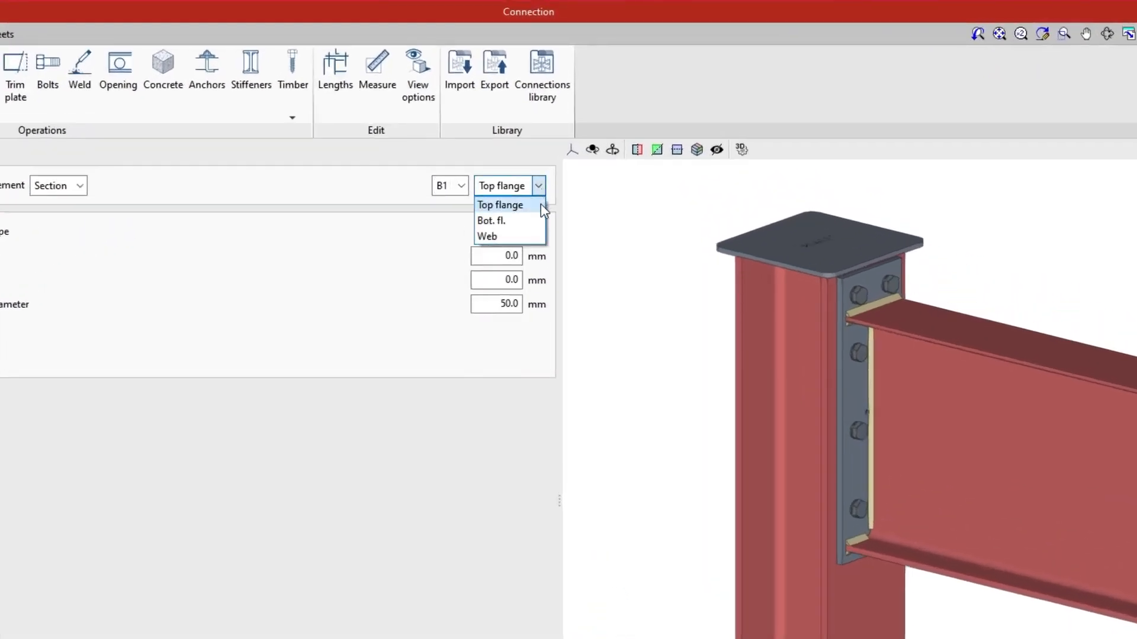
pyautogui.moveTo(486, 236)
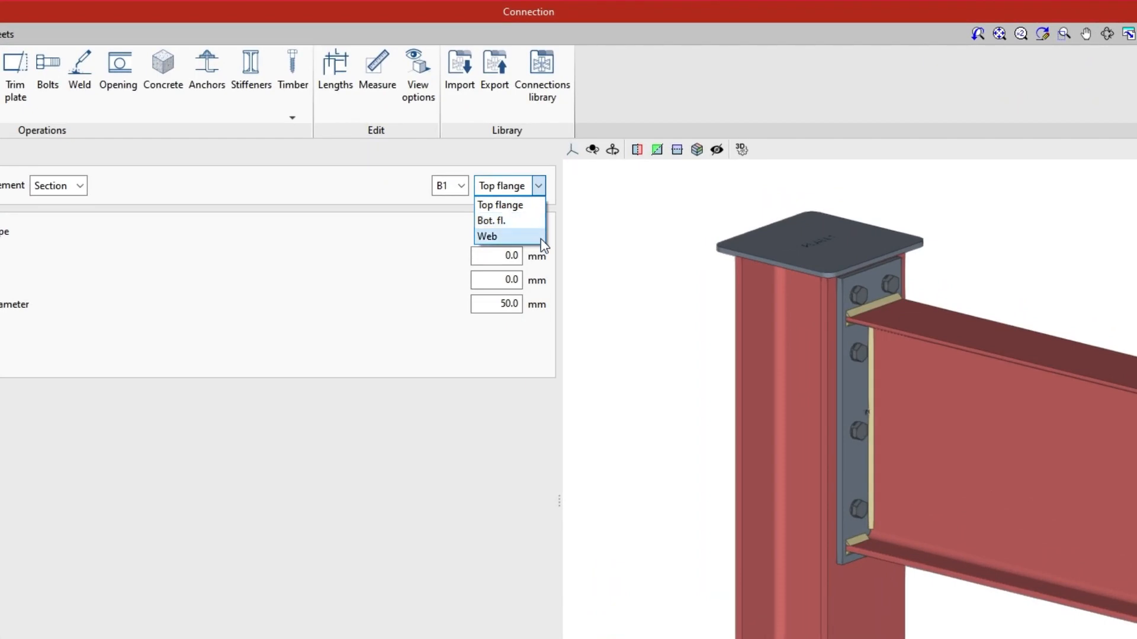
pyautogui.click(486, 236)
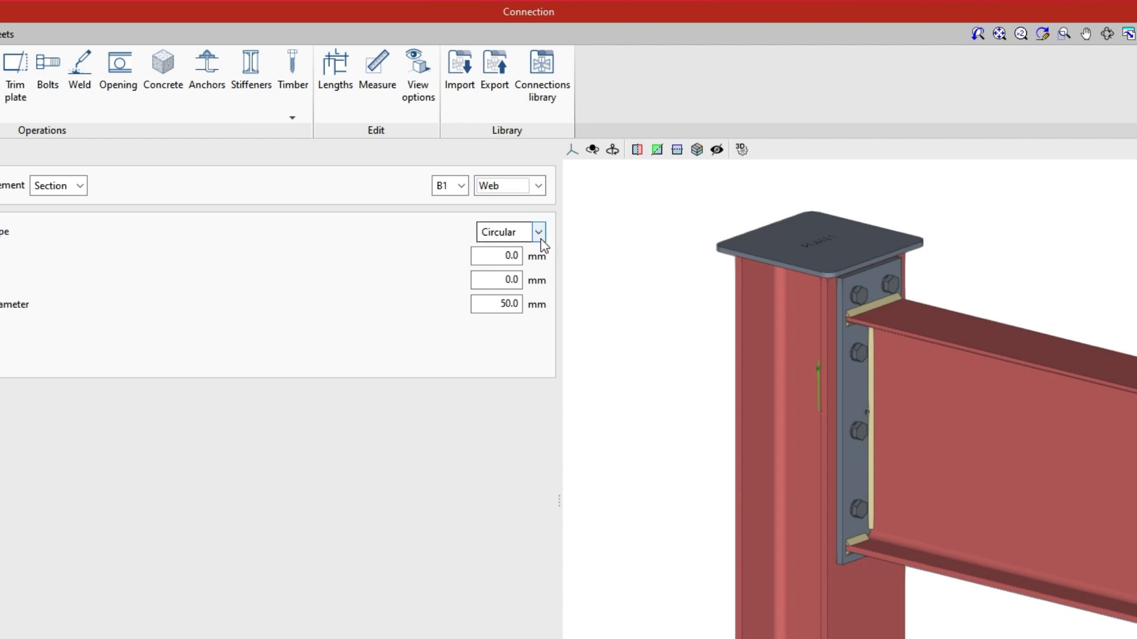
pyautogui.click(536, 232)
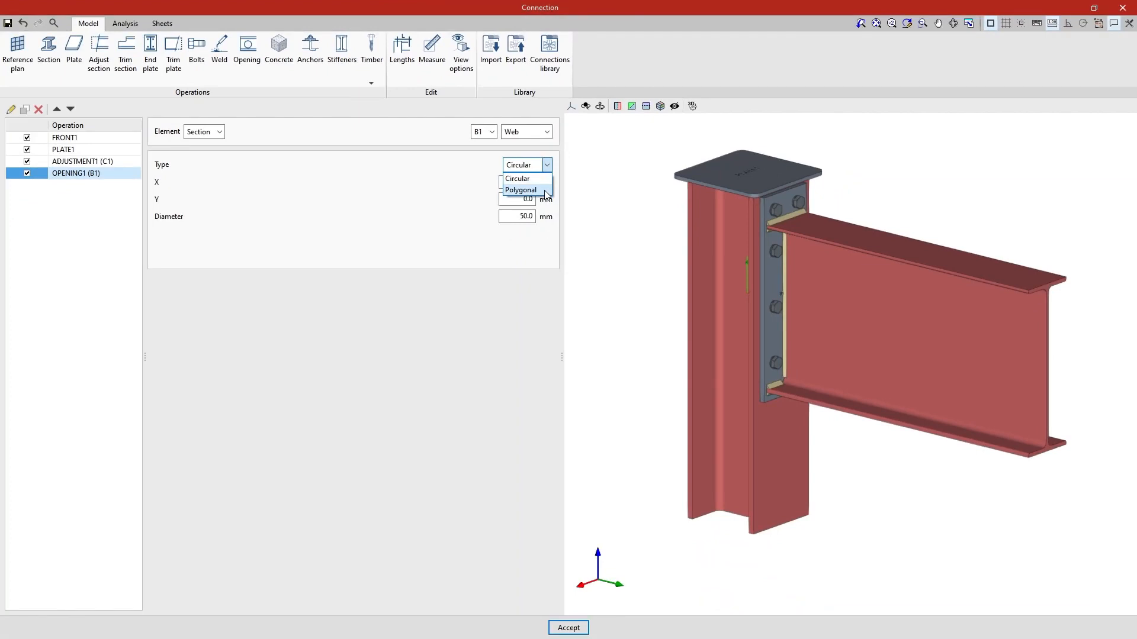
# Make B1's web opening a six-vertex polygon with straight segments between all vertices
pyautogui.click(521, 190)
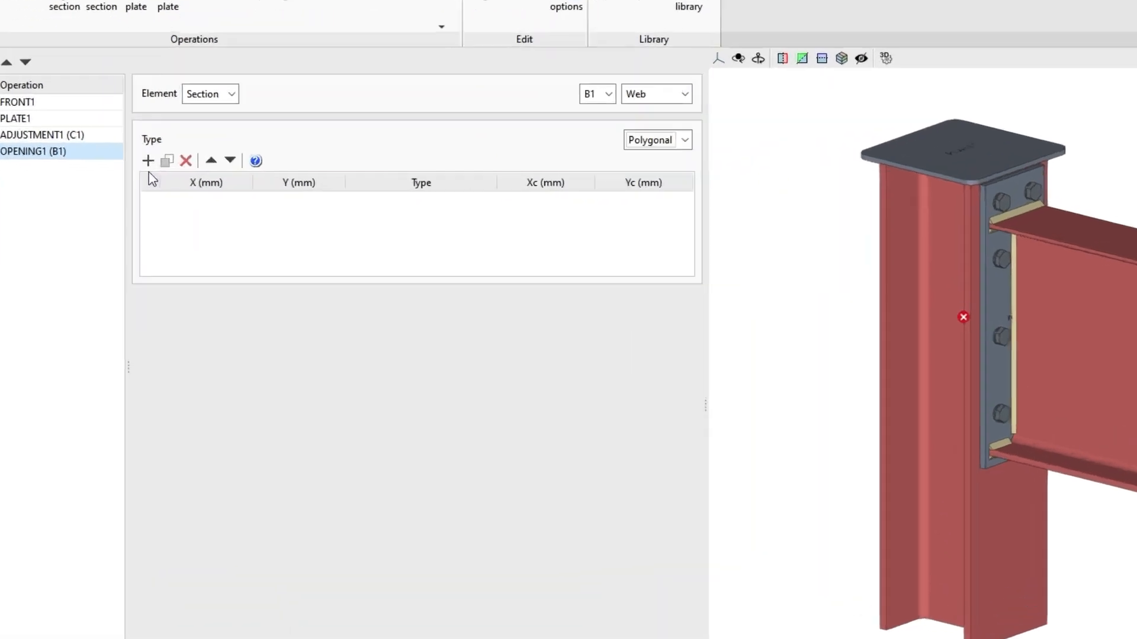
pyautogui.moveTo(148, 160)
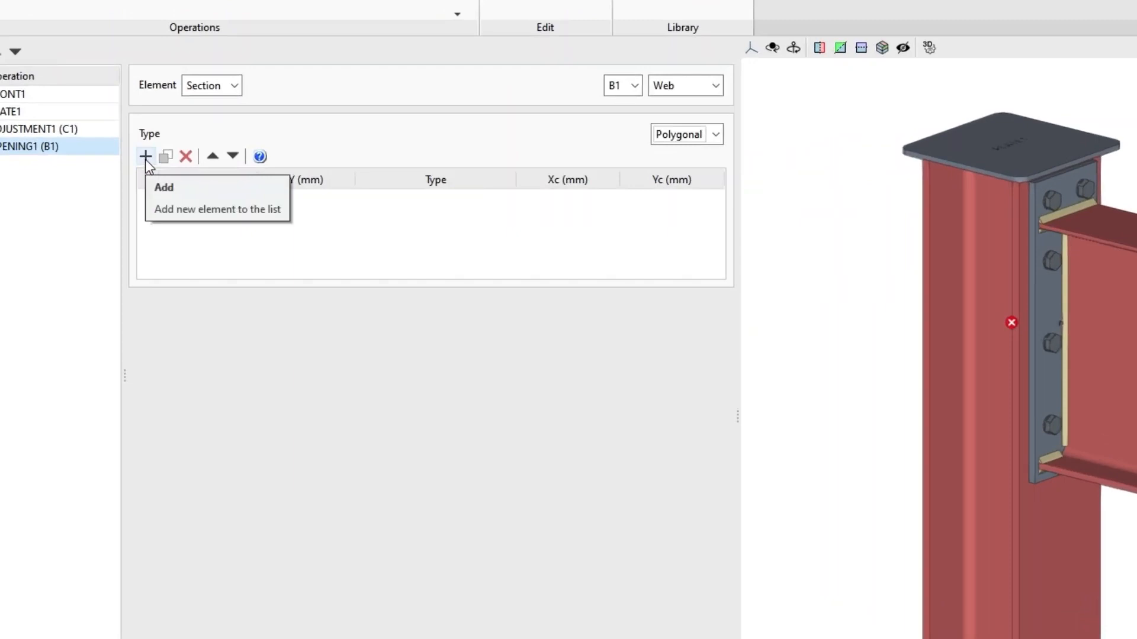
pyautogui.click(144, 157)
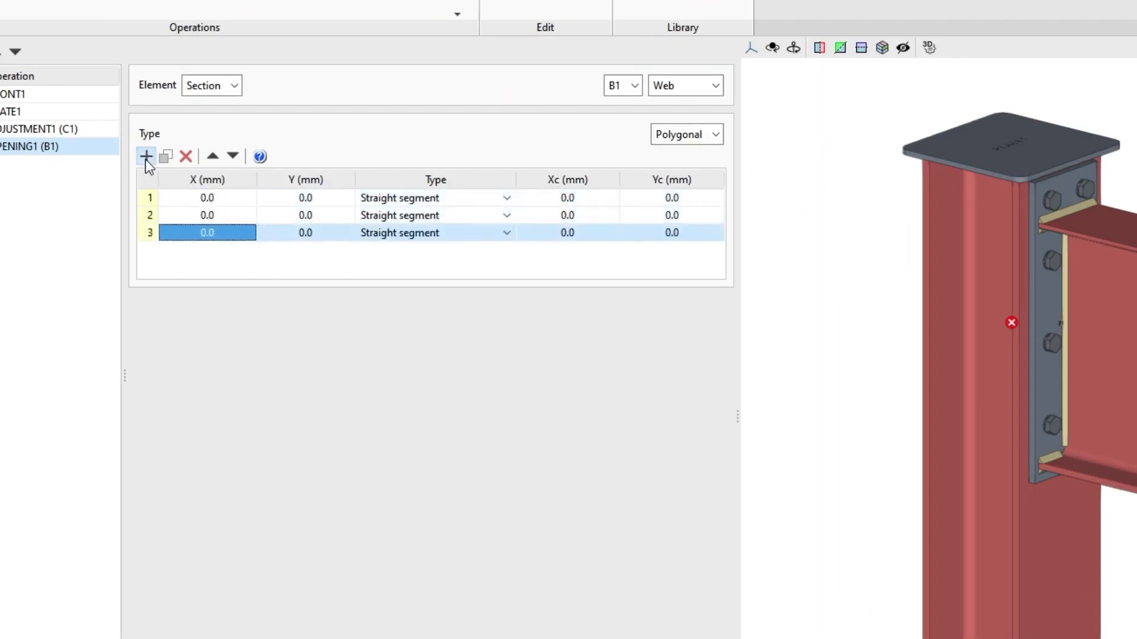
pyautogui.click(144, 156)
pyautogui.write('425')
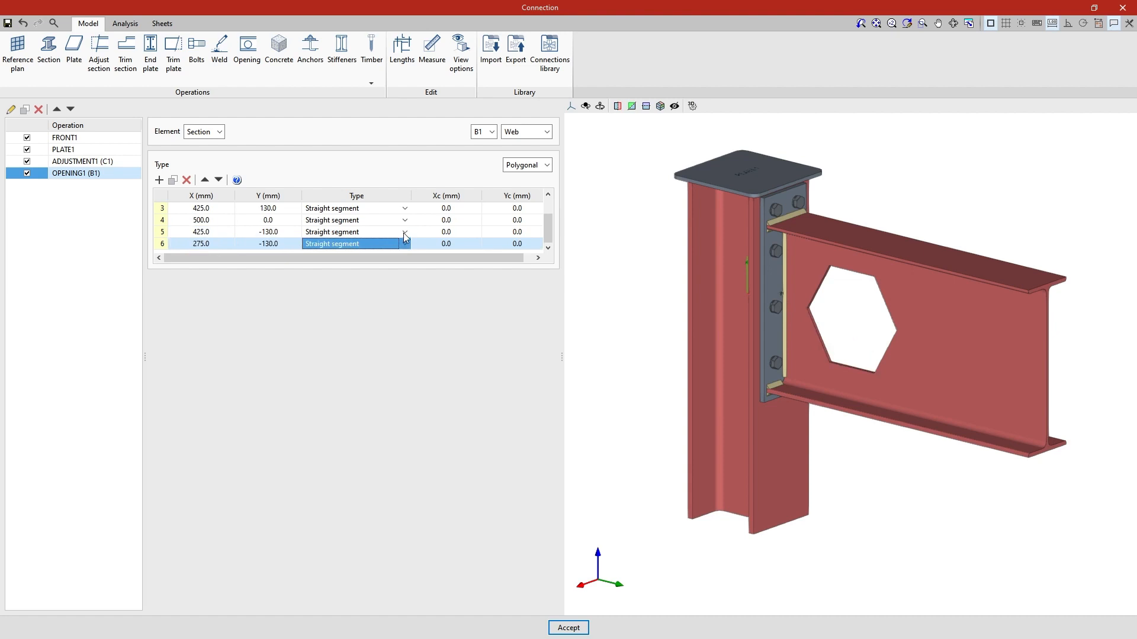
pyautogui.click(405, 232)
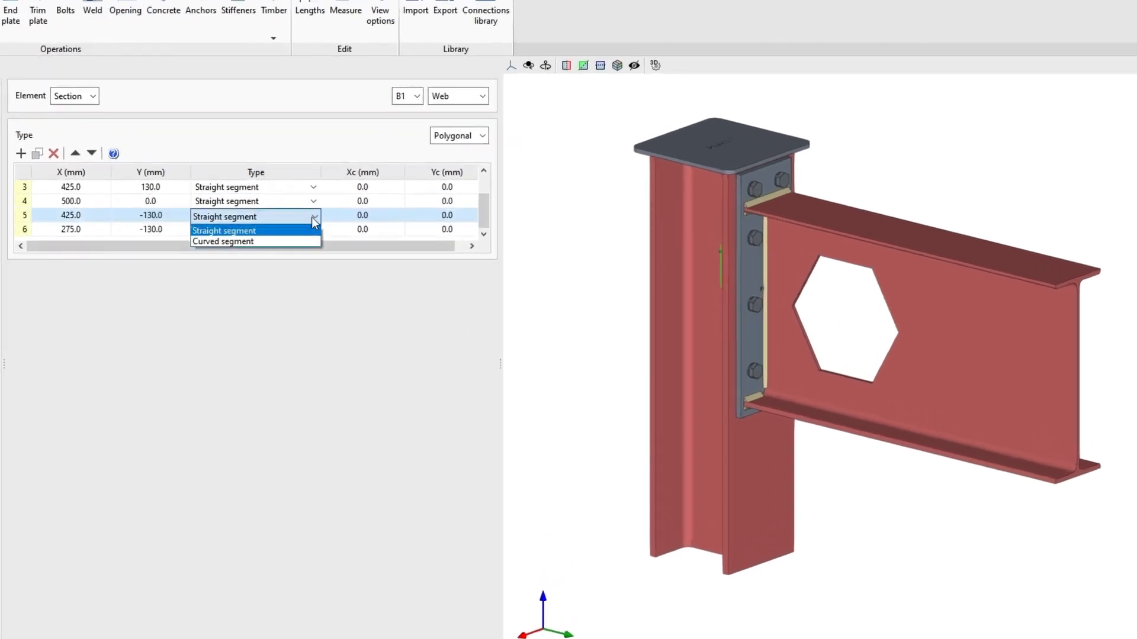
pyautogui.moveTo(311, 242)
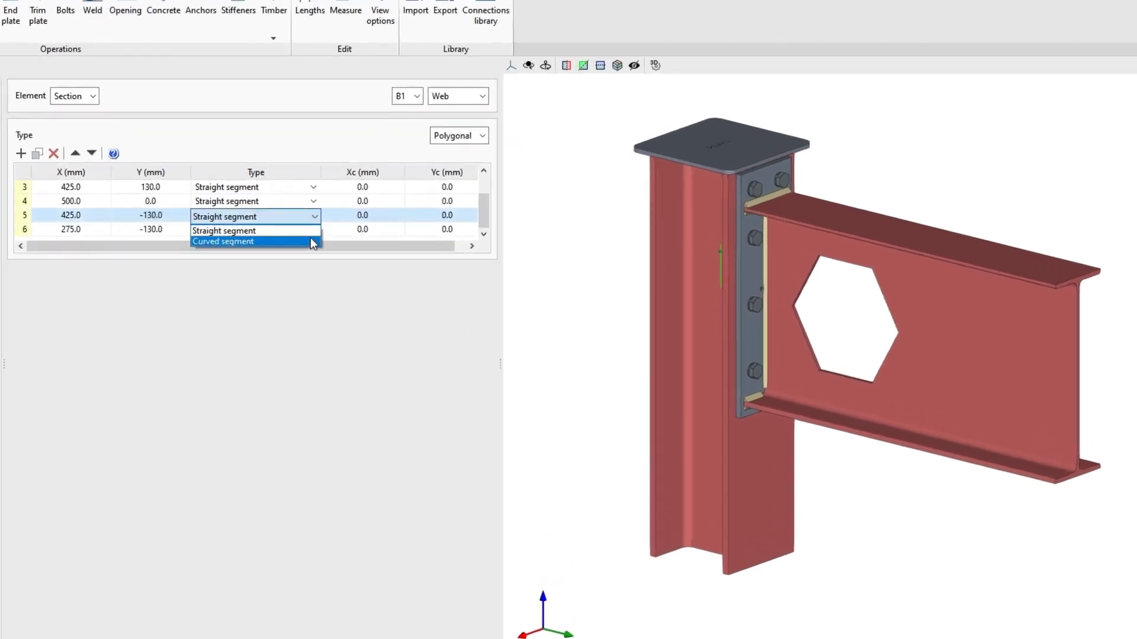
pyautogui.click(225, 231)
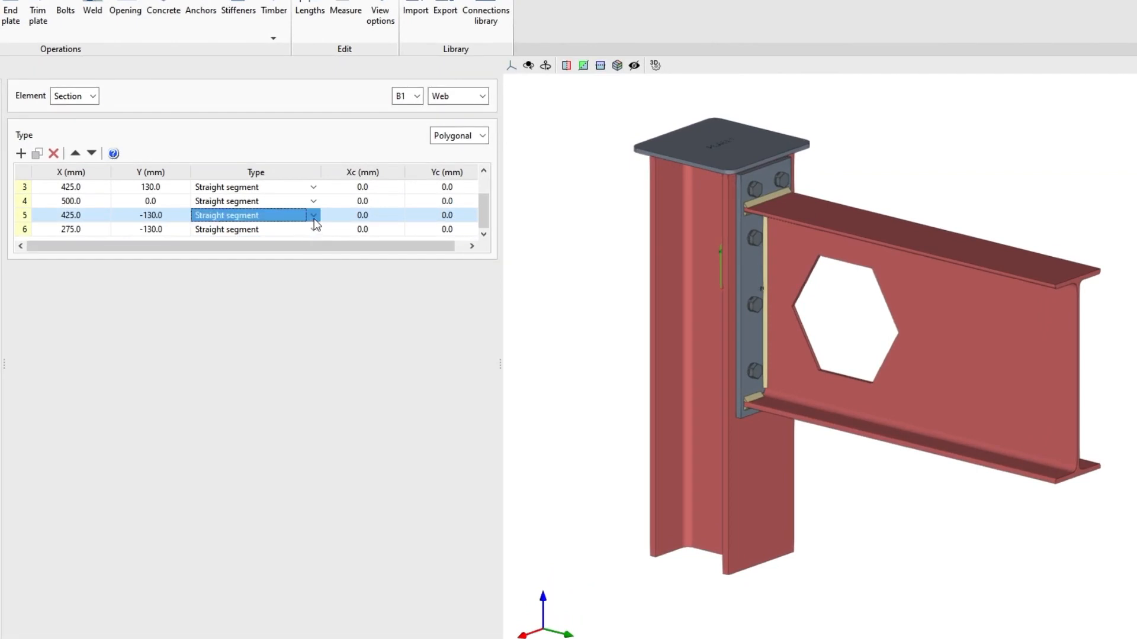
pyautogui.moveTo(444, 225)
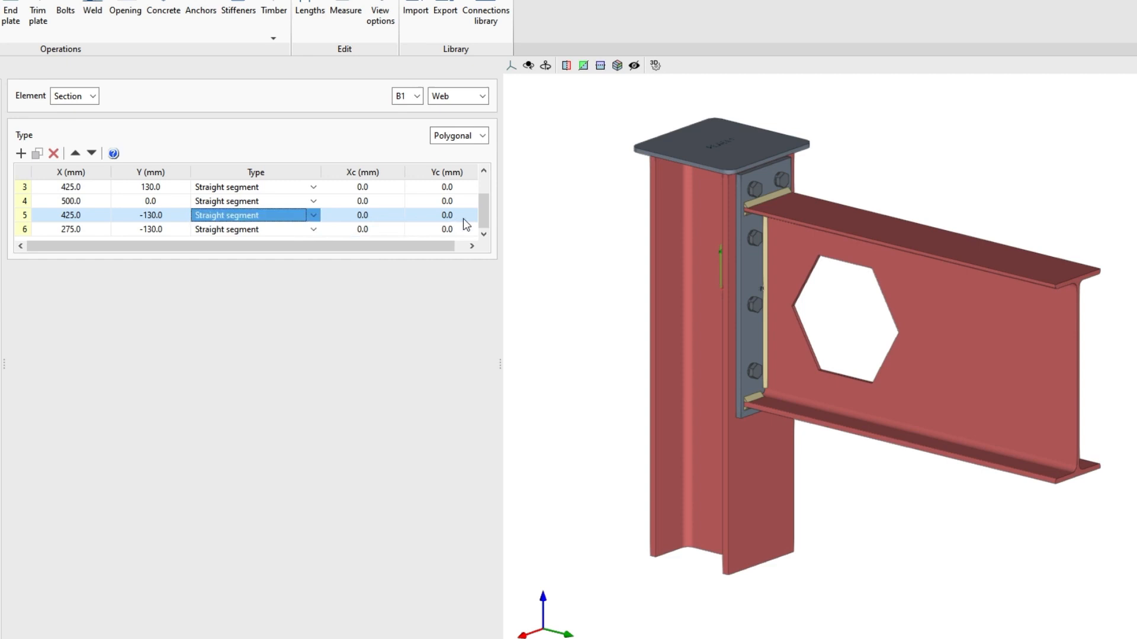
pyautogui.moveTo(269, 191)
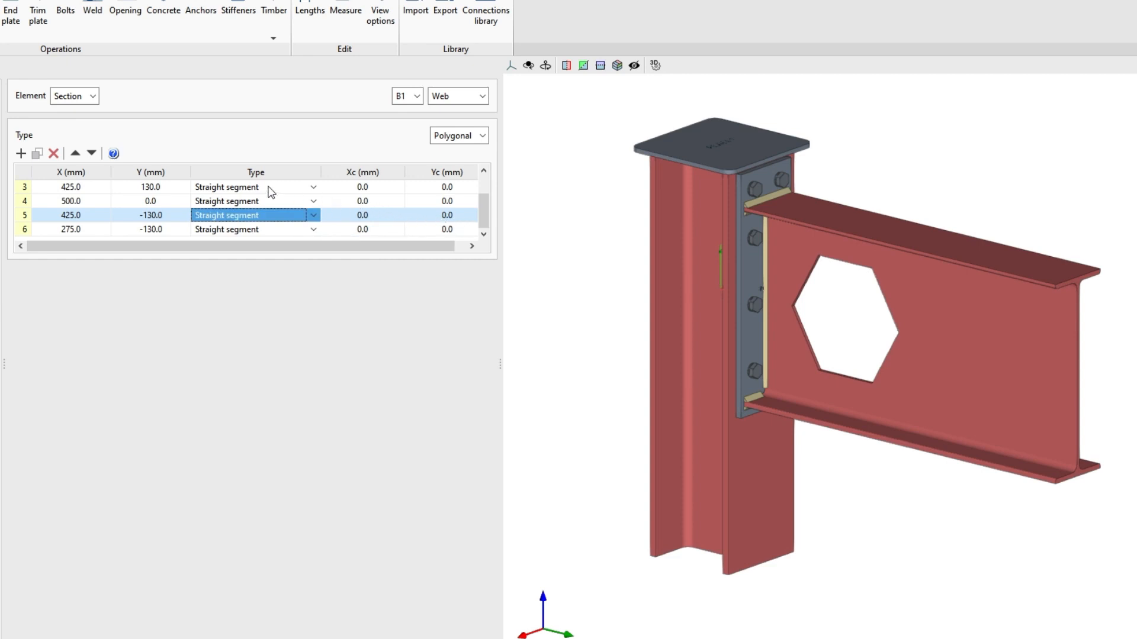
pyautogui.click(114, 154)
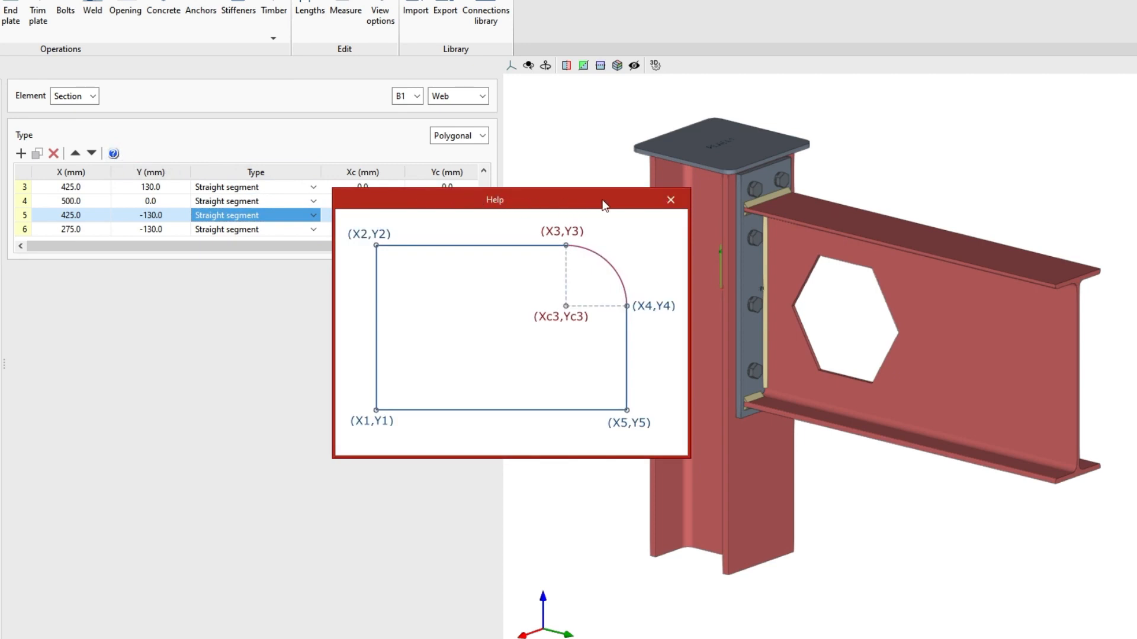
pyautogui.click(669, 200)
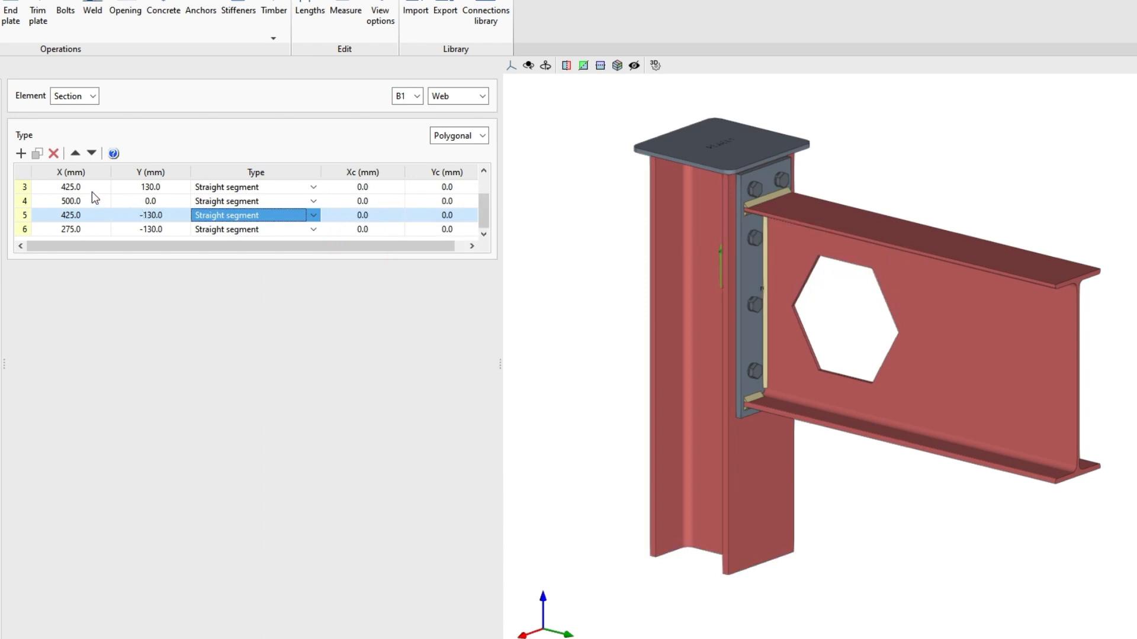
pyautogui.rightClick(70, 186)
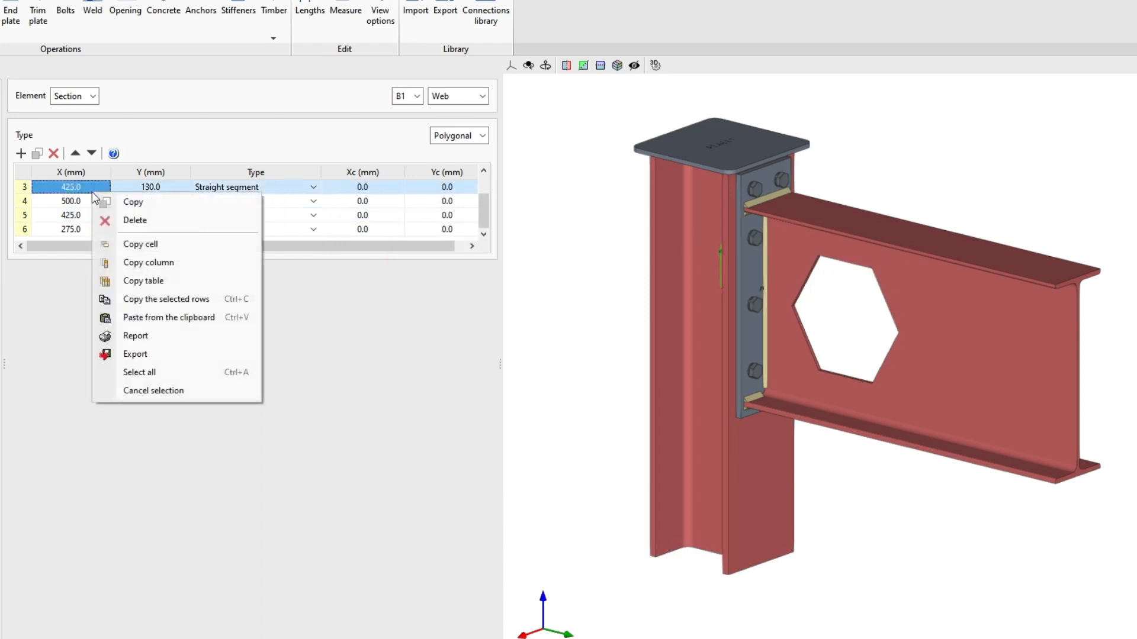
pyautogui.moveTo(139, 244)
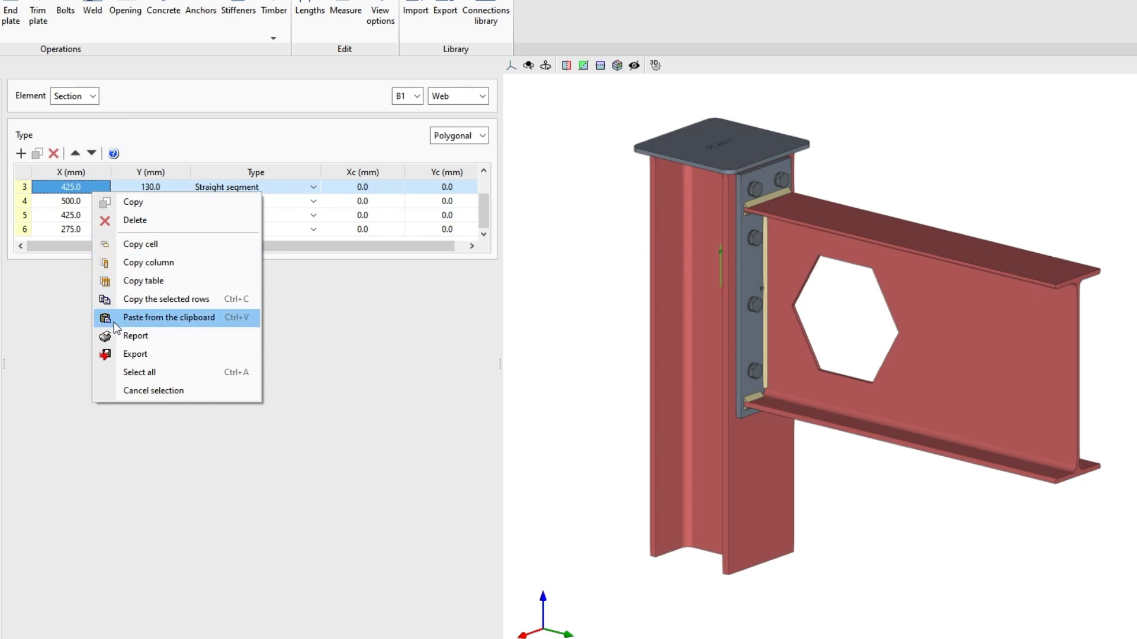
pyautogui.click(169, 318)
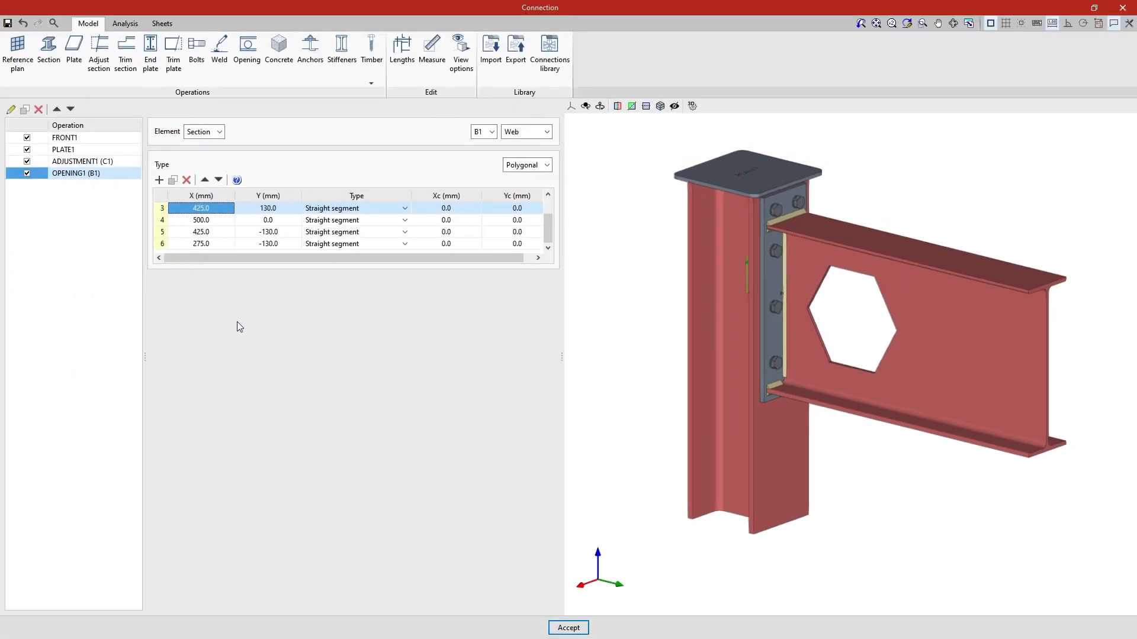
pyautogui.moveTo(89, 240)
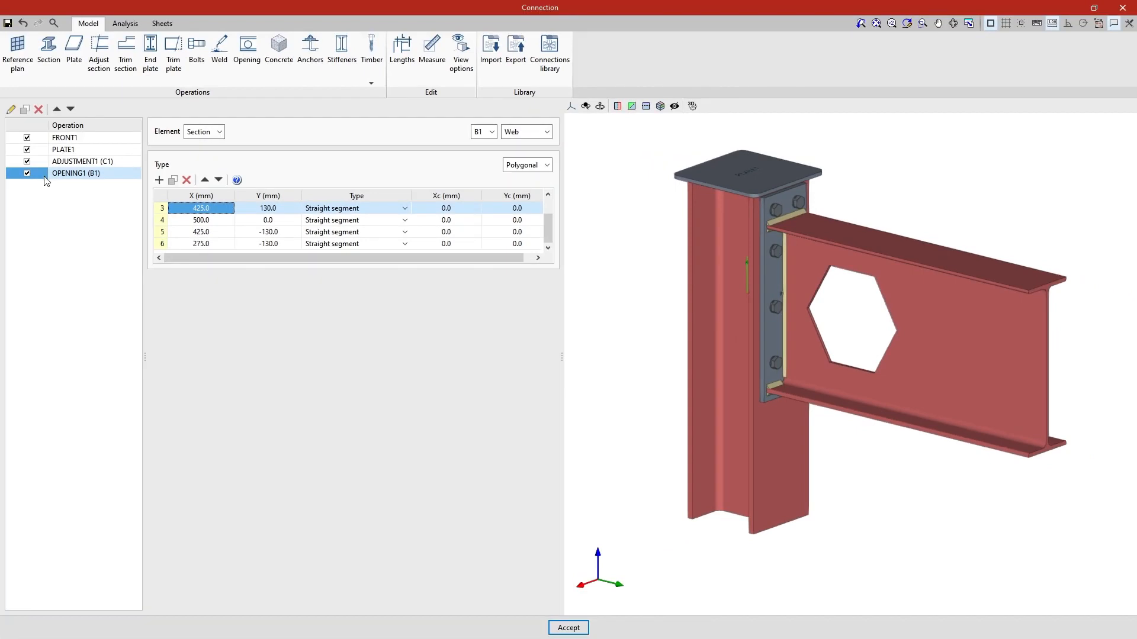
pyautogui.moveTo(24, 109)
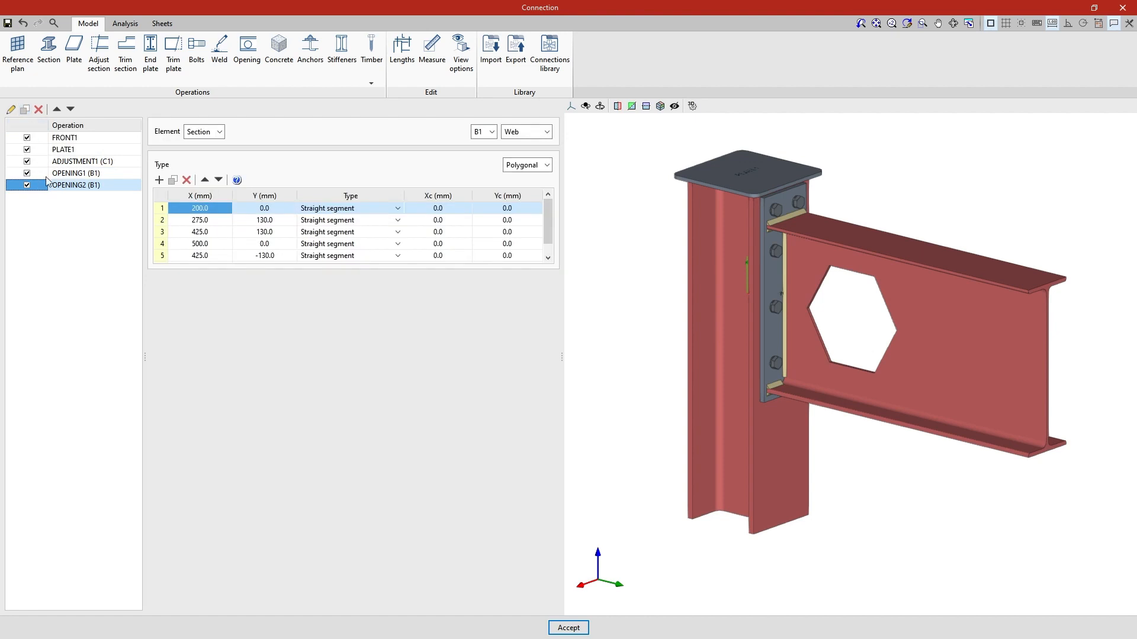
pyautogui.moveTo(54, 191)
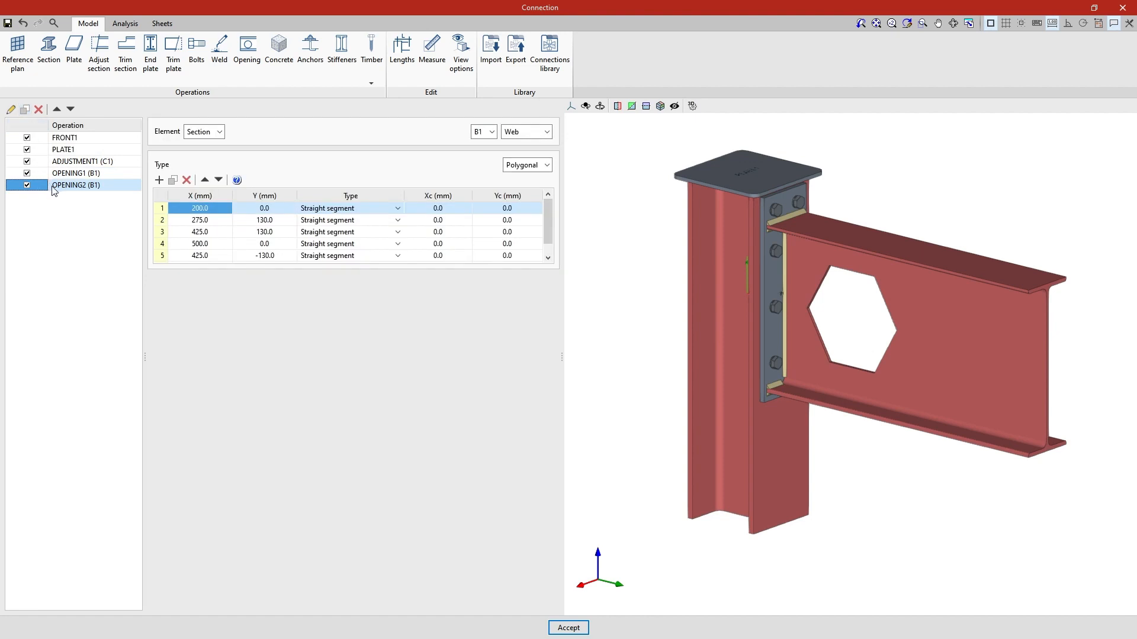
pyautogui.moveTo(124, 203)
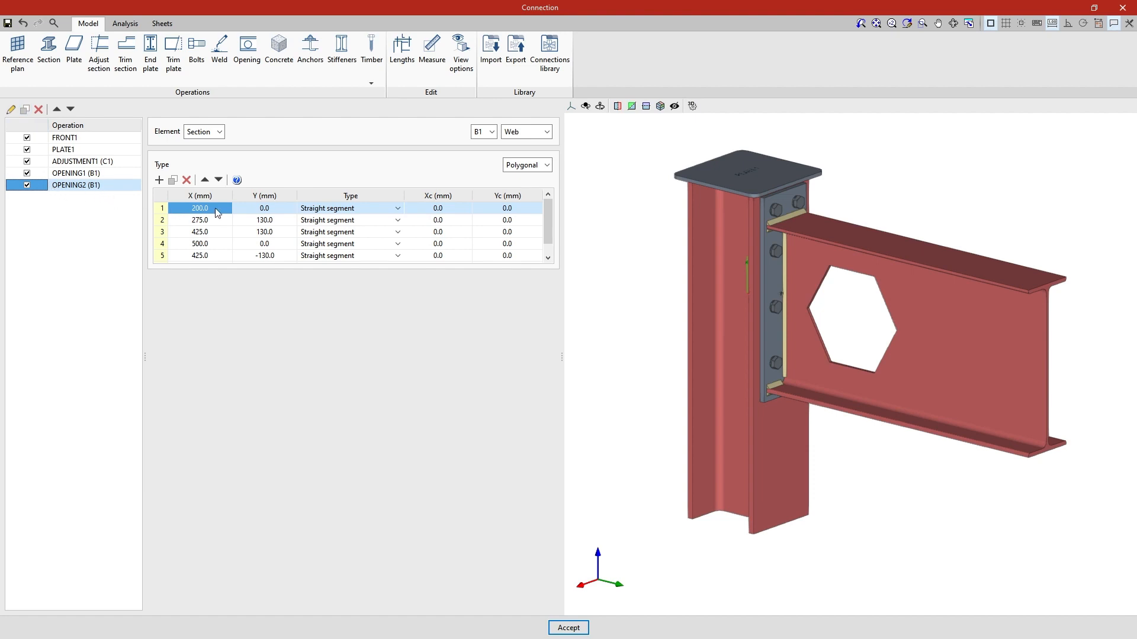
# Paste the 400 mm-shifted vertex coordinates into OPENING2 from the clipboard
pyautogui.rightClick(214, 212)
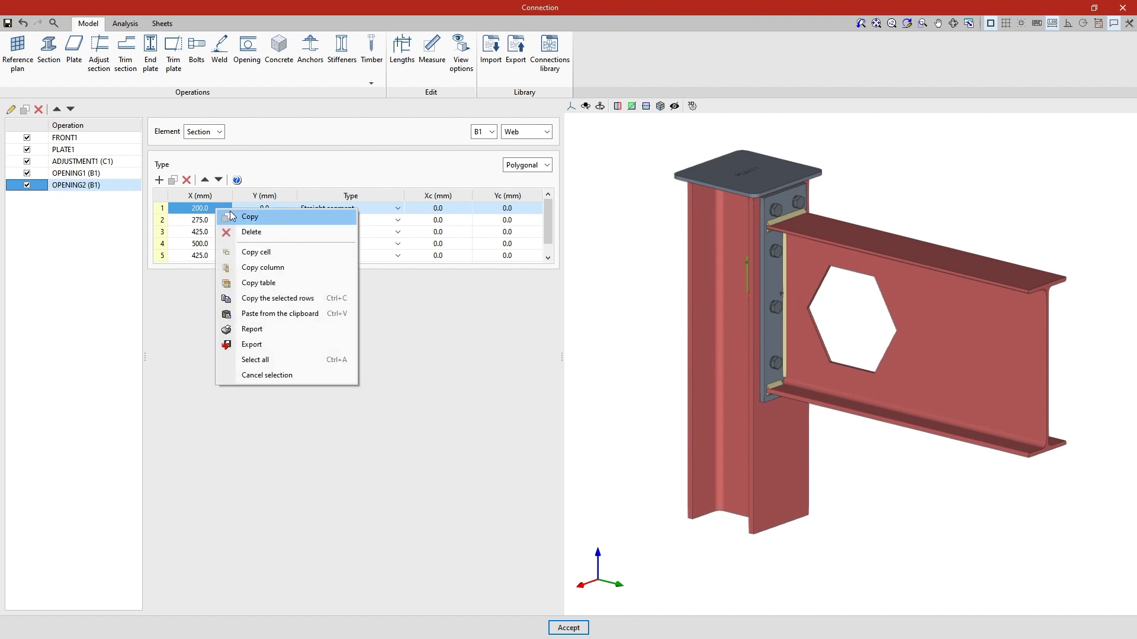
pyautogui.moveTo(280, 313)
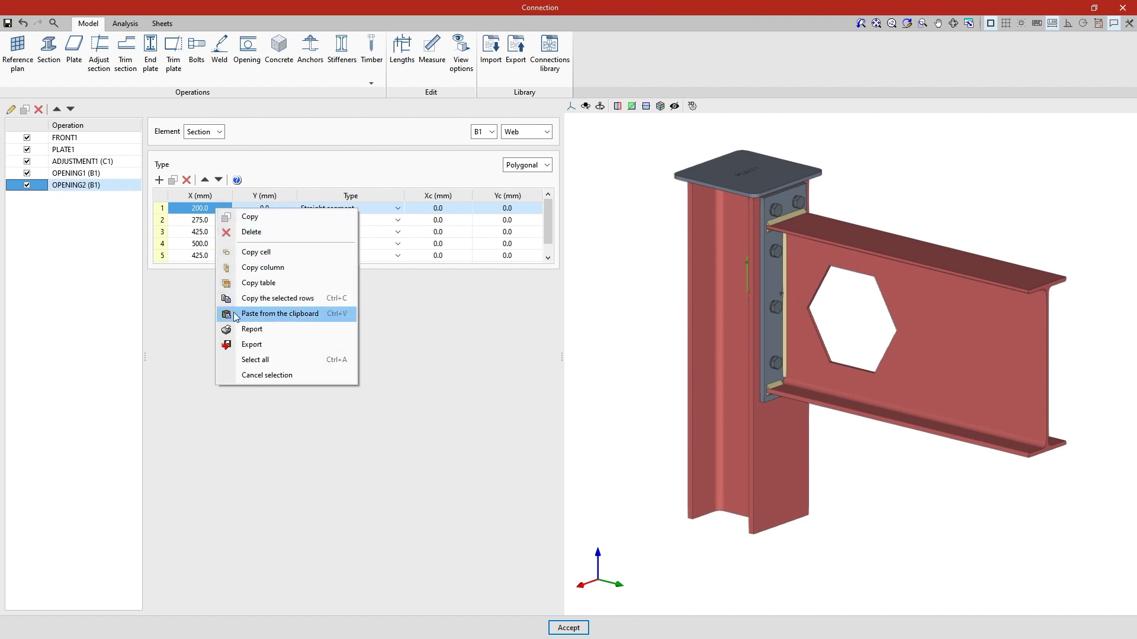
pyautogui.click(280, 312)
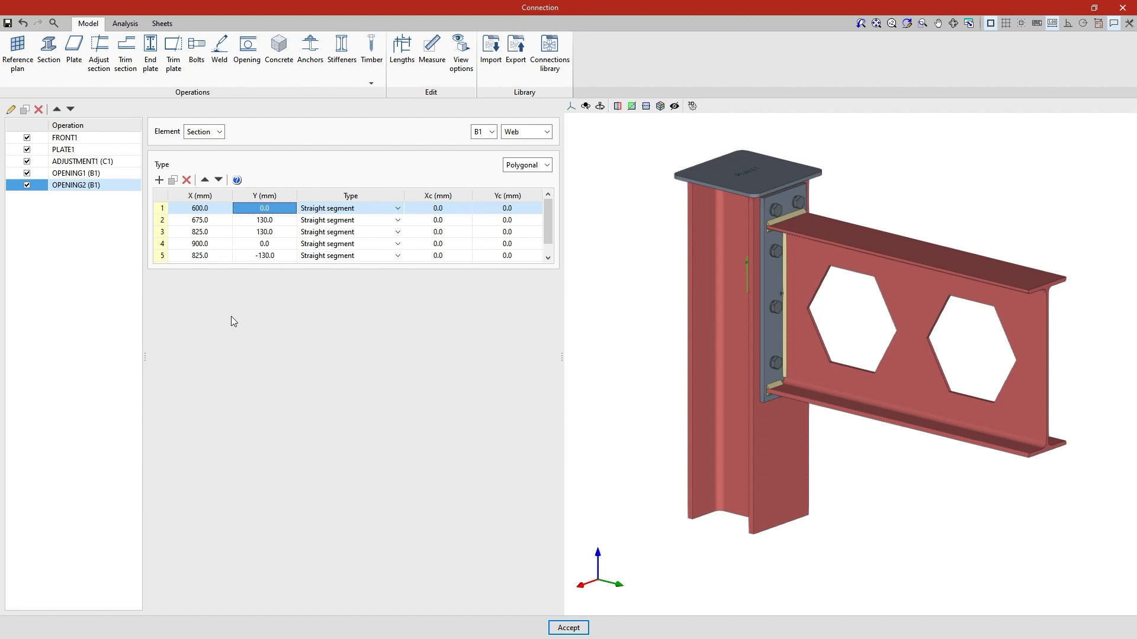
pyautogui.moveTo(238, 118)
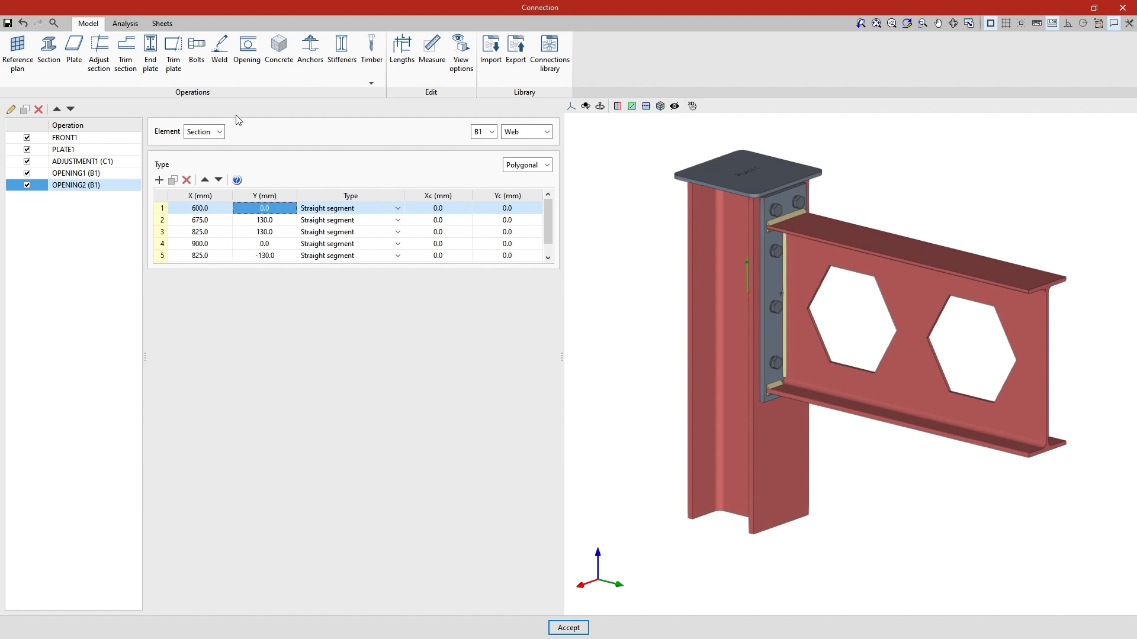
# Add a circular hole in PLATE1 at X 70 mm, Y 0 mm with 30 mm diameter
pyautogui.click(246, 51)
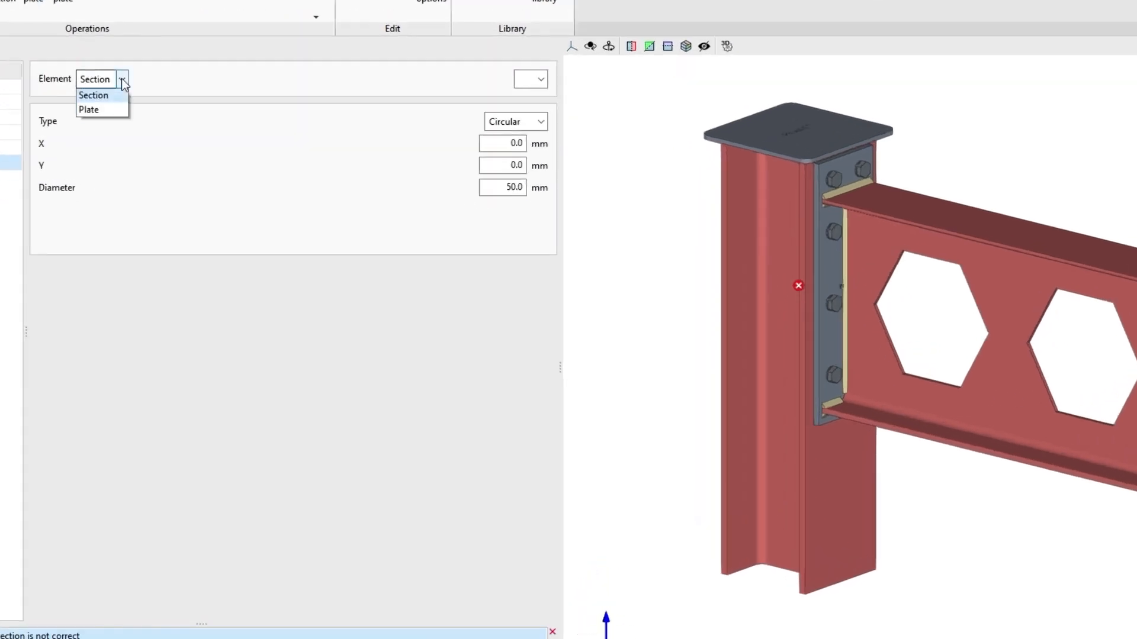
pyautogui.click(89, 109)
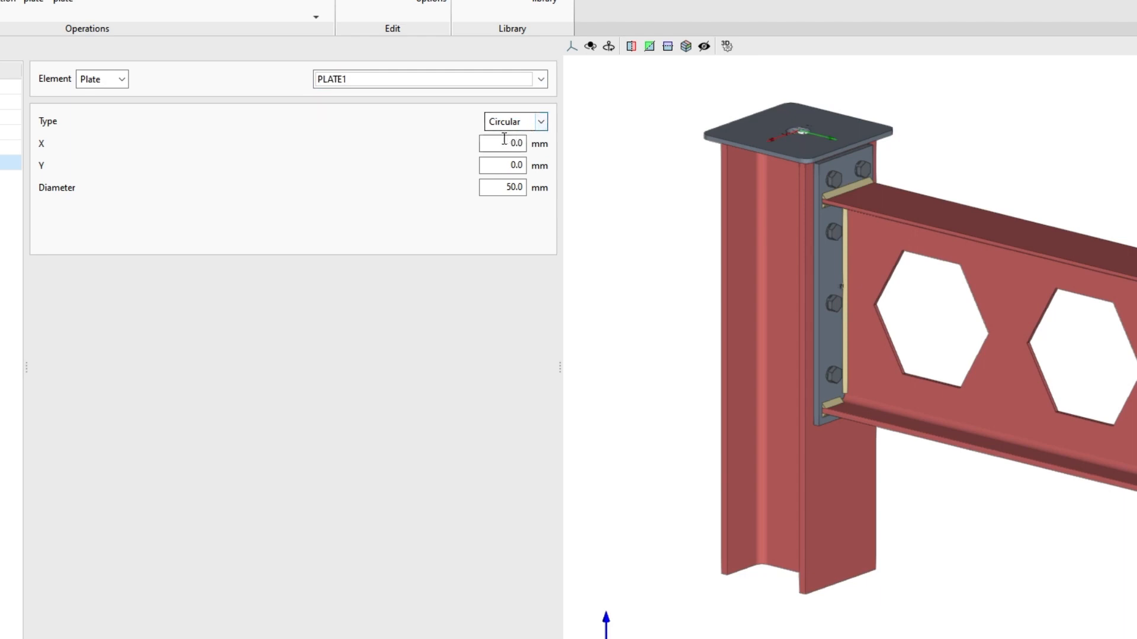
pyautogui.click(502, 143)
pyautogui.write('70')
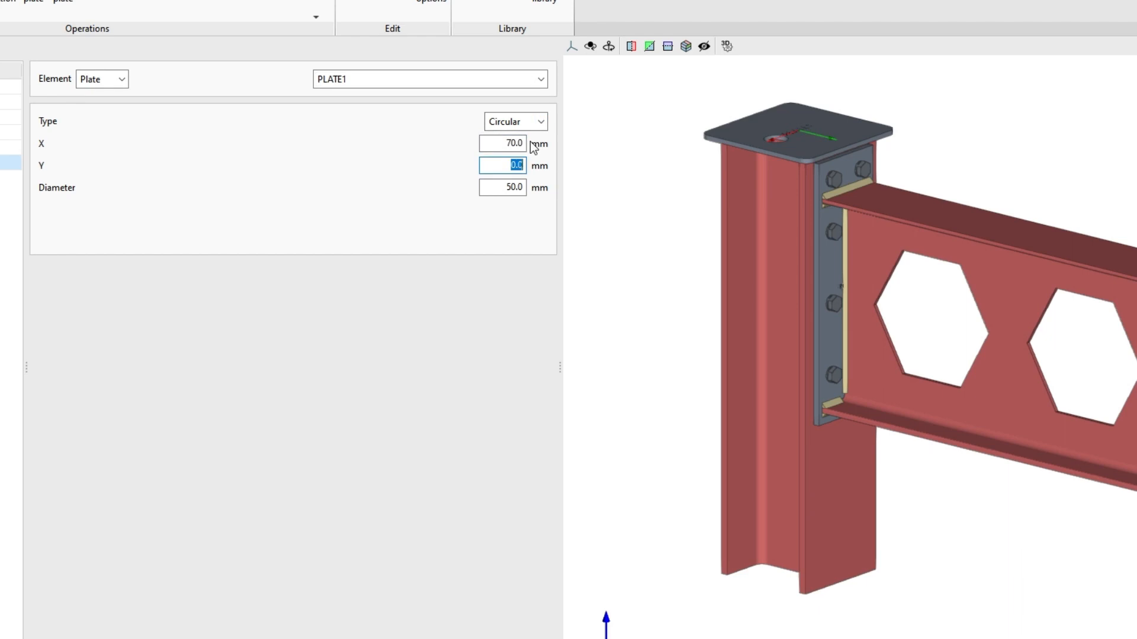
pyautogui.click(502, 188)
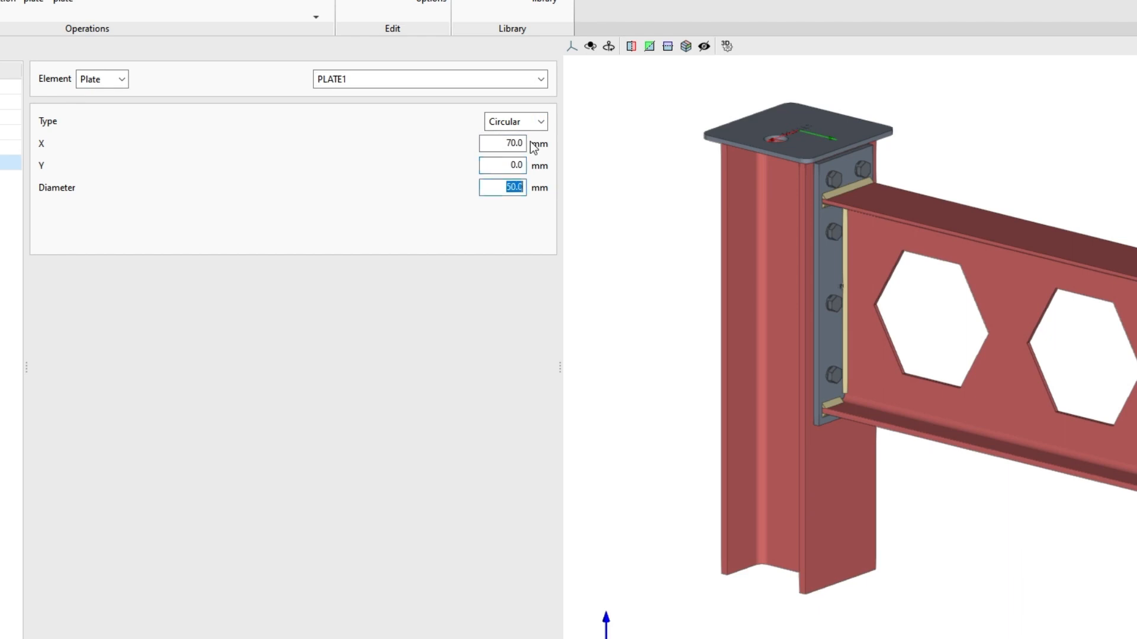
pyautogui.write('30')
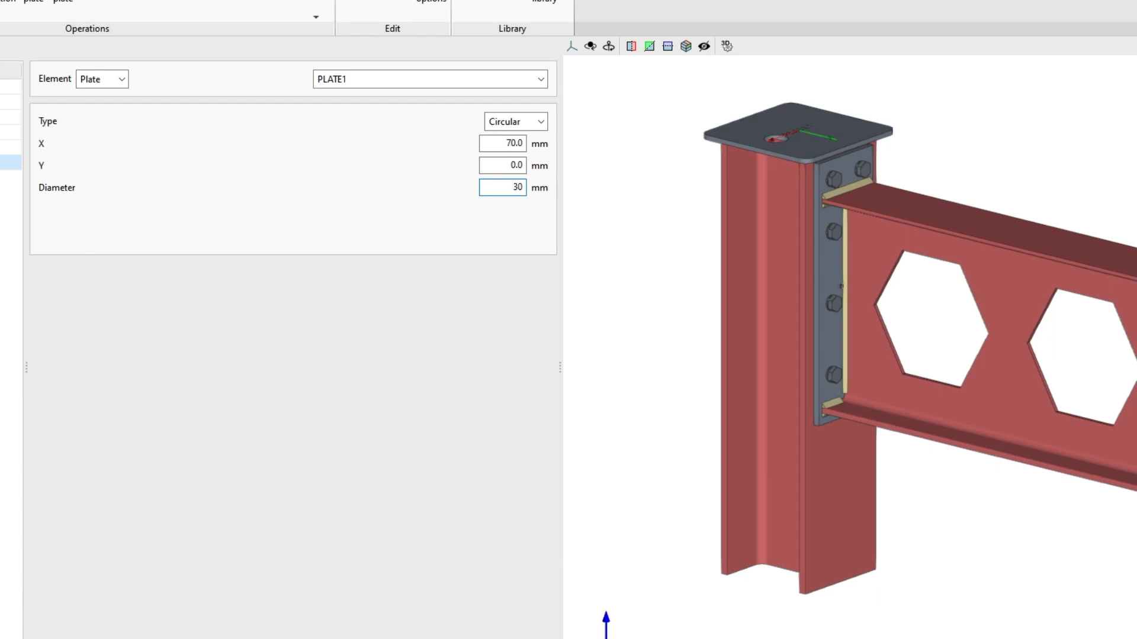